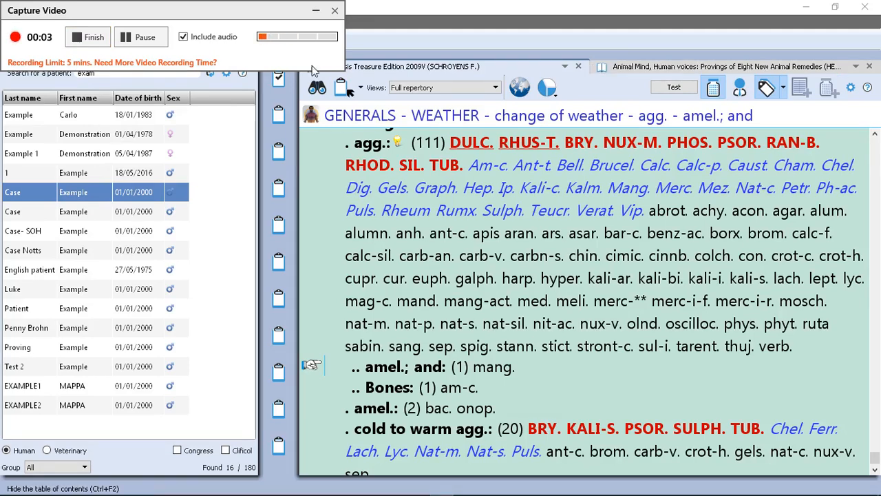
Select the Case / Example patient to bring up its file on the Consultations view.
{"action": "left_click", "coordinate": [335, 11]}
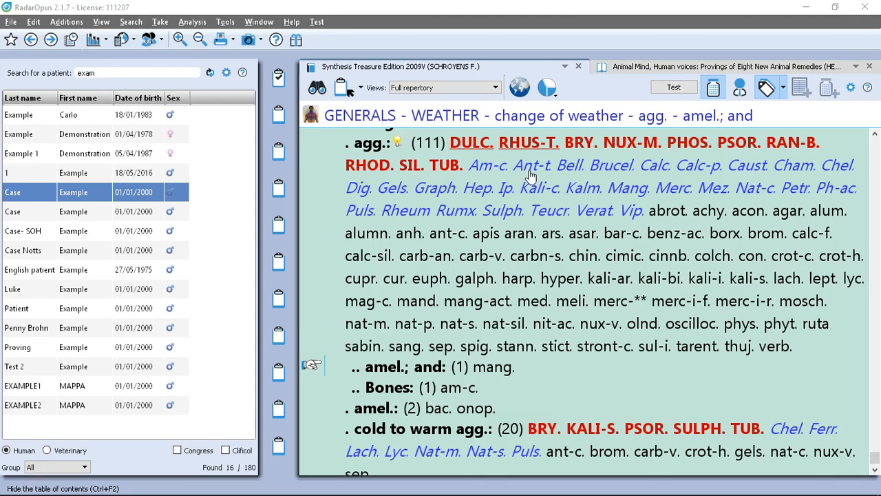
{"action": "mouse_move", "coordinate": [300, 159]}
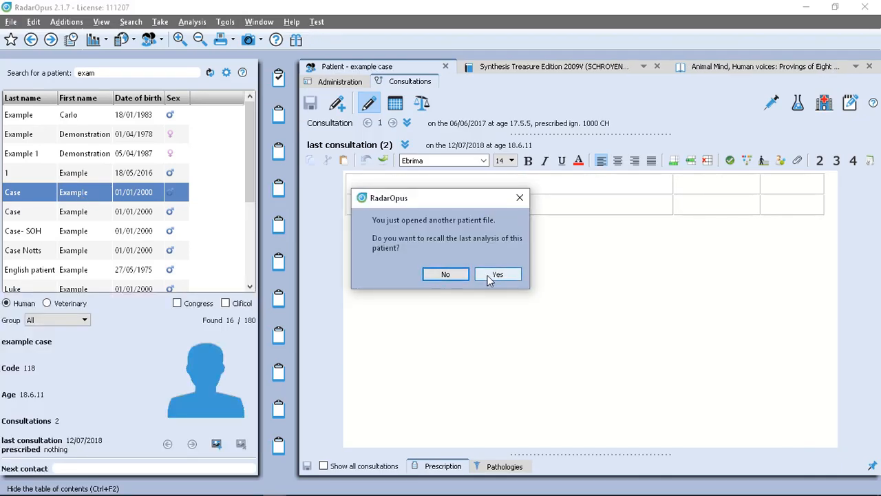
Answer Yes so the example case's last analysis is recalled into its own analysis view.
{"action": "left_click", "coordinate": [497, 273]}
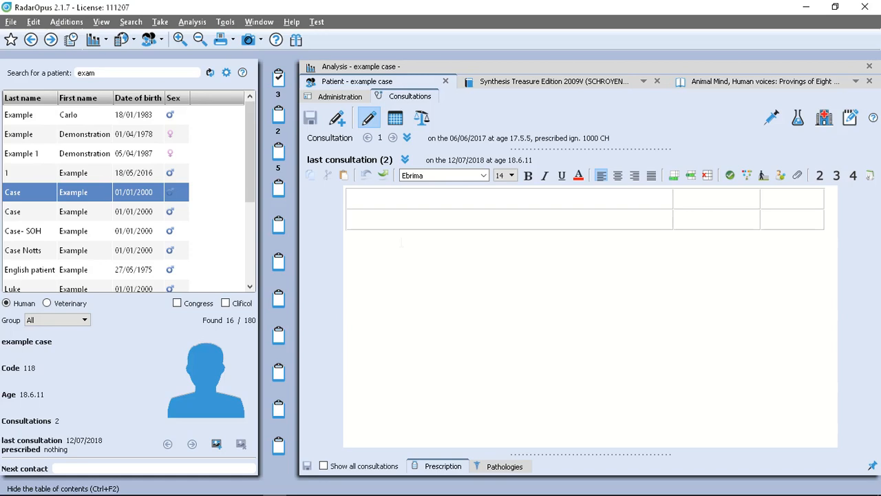
{"action": "mouse_move", "coordinate": [494, 157]}
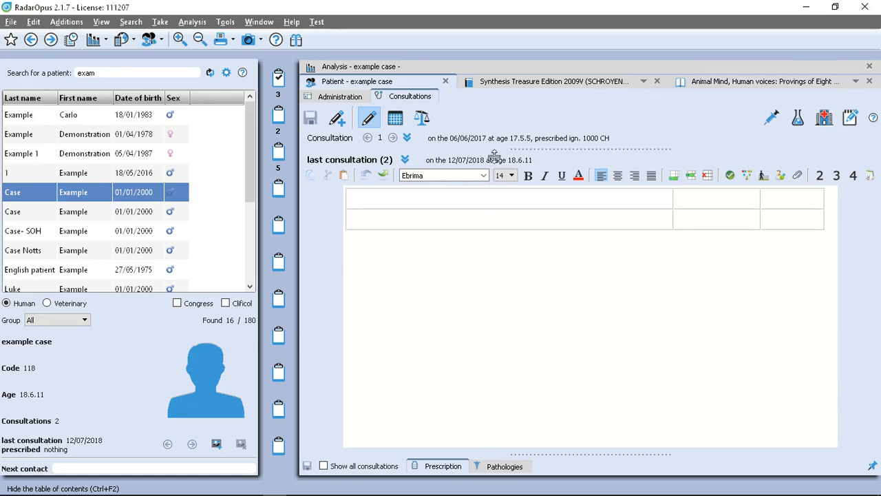
{"action": "mouse_move", "coordinate": [353, 151]}
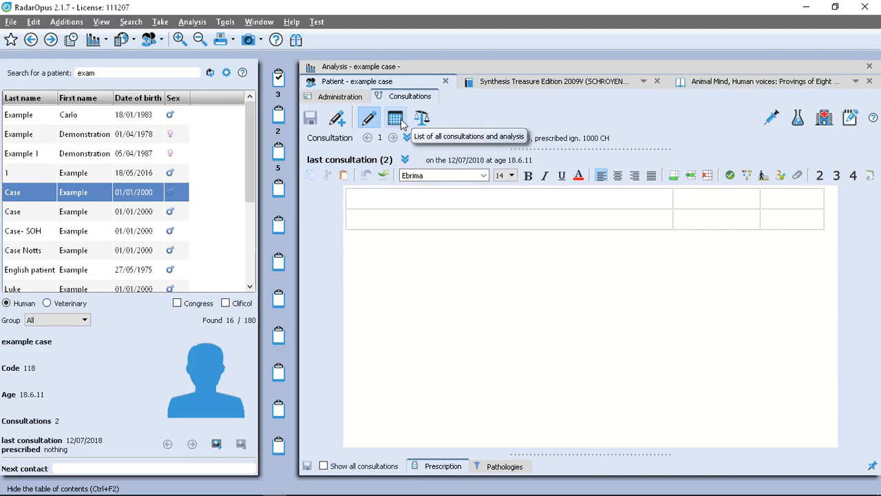
List all consultations and bring up consultation 1 with its hurry, vision, fear-of-failure symptoms.
{"action": "left_click", "coordinate": [397, 117]}
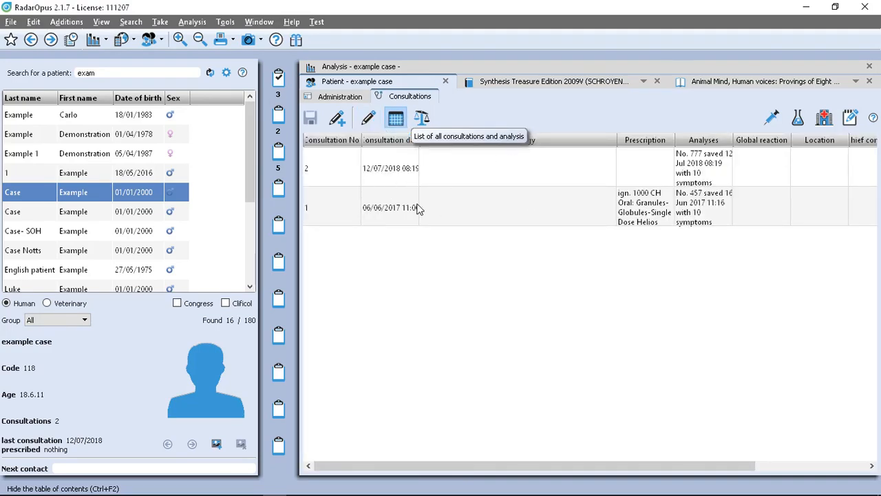
{"action": "mouse_move", "coordinate": [415, 205]}
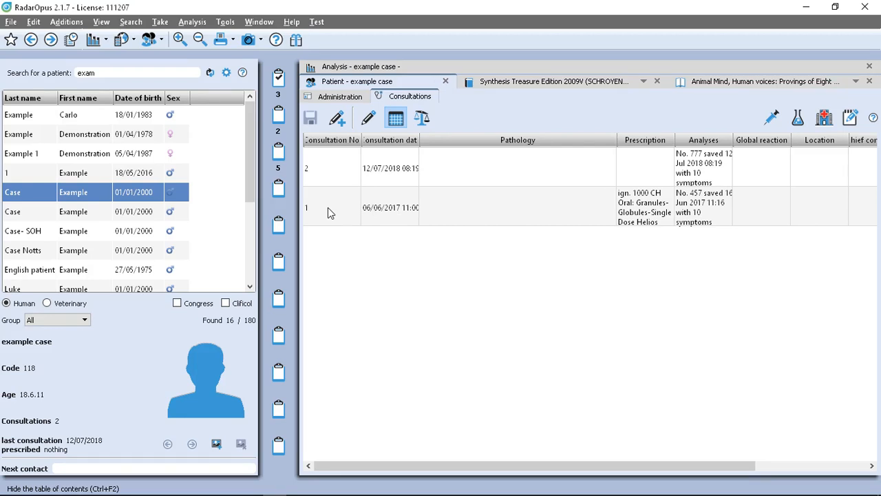
{"action": "mouse_move", "coordinate": [326, 215]}
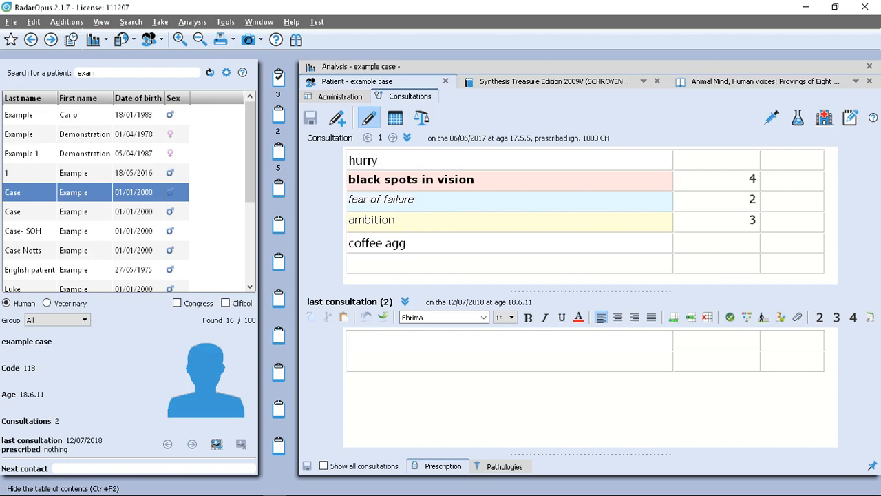
{"action": "mouse_move", "coordinate": [358, 313]}
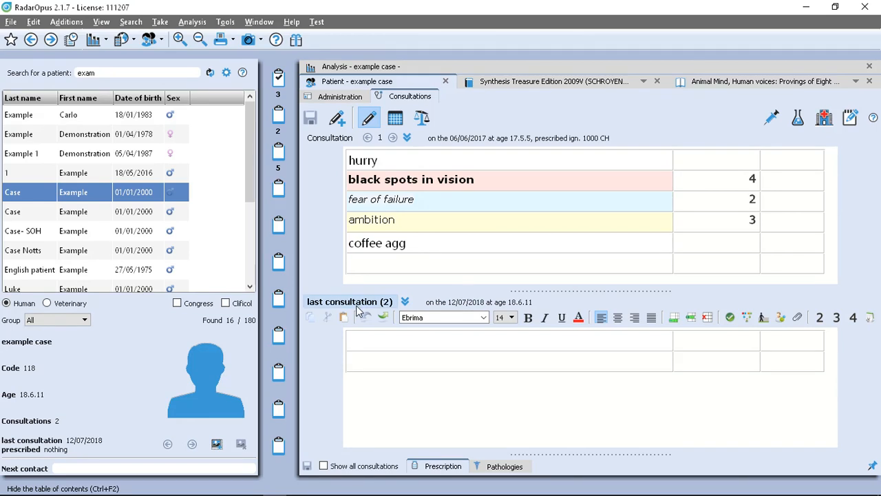
{"action": "left_click", "coordinate": [405, 301]}
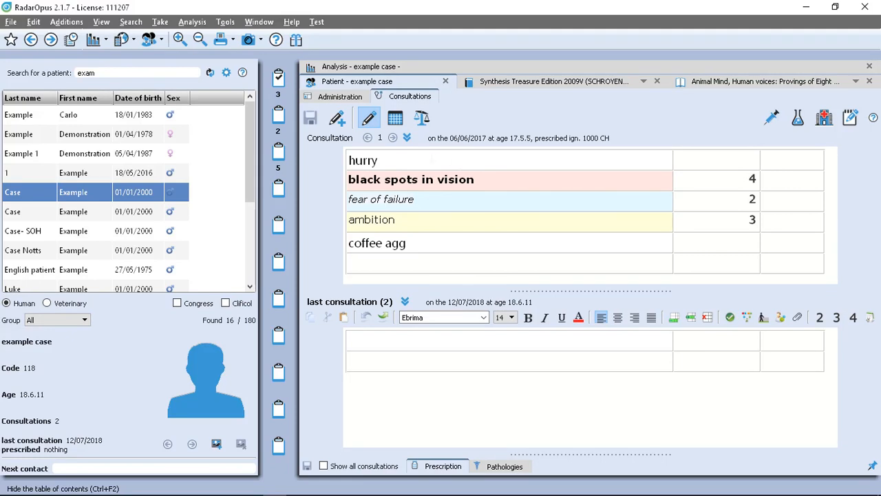
{"action": "mouse_move", "coordinate": [424, 144]}
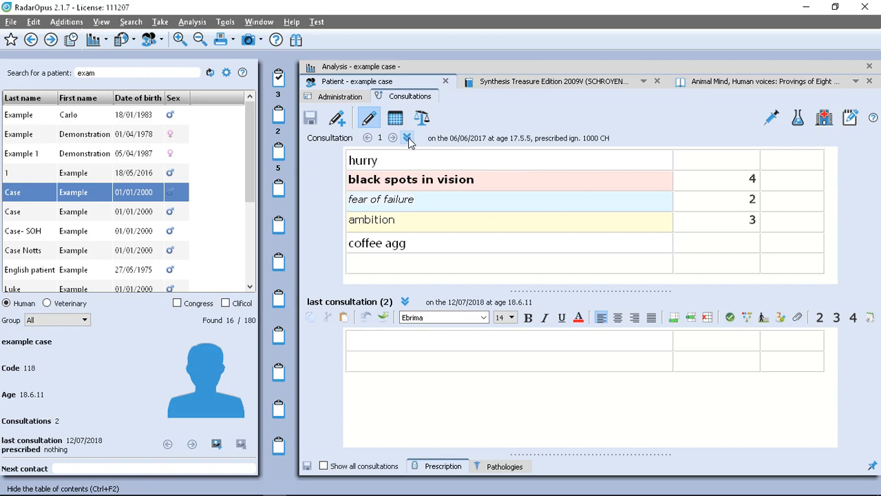
Change consultation 1's date to 1 June 2017, save it and dismiss the notice.
{"action": "left_click", "coordinate": [407, 138]}
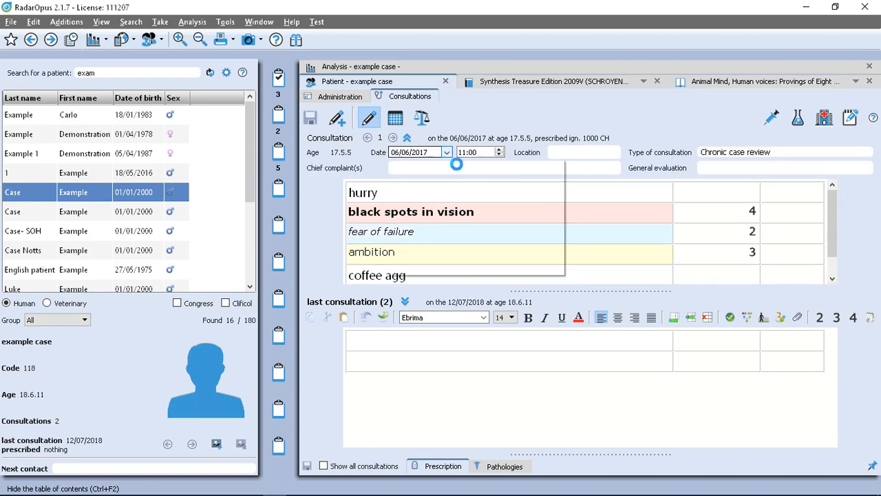
{"action": "left_click", "coordinate": [446, 151]}
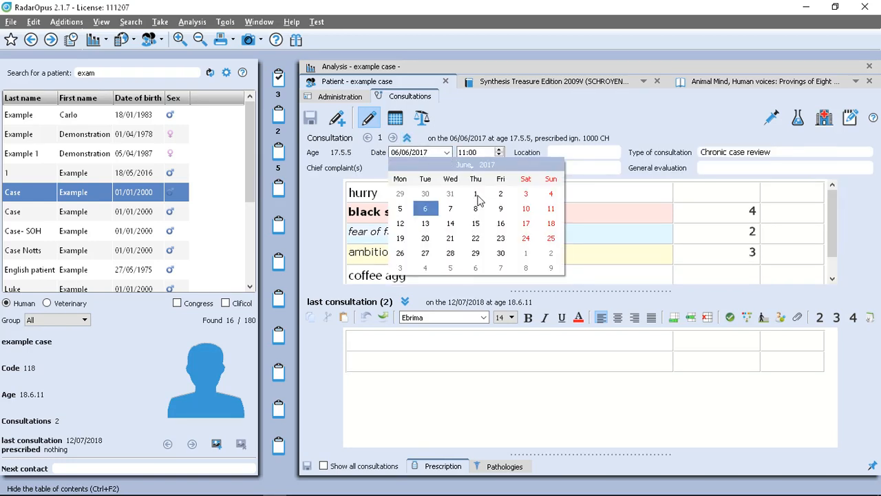
{"action": "left_click", "coordinate": [475, 193]}
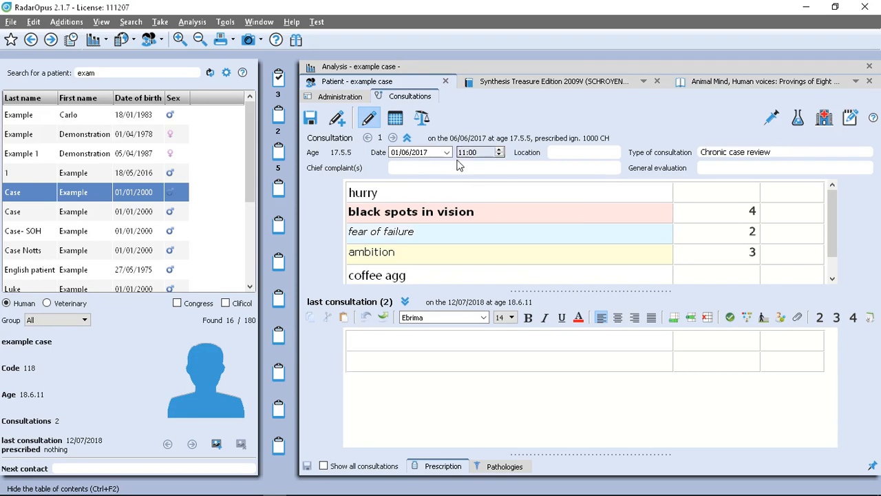
{"action": "mouse_move", "coordinate": [310, 119]}
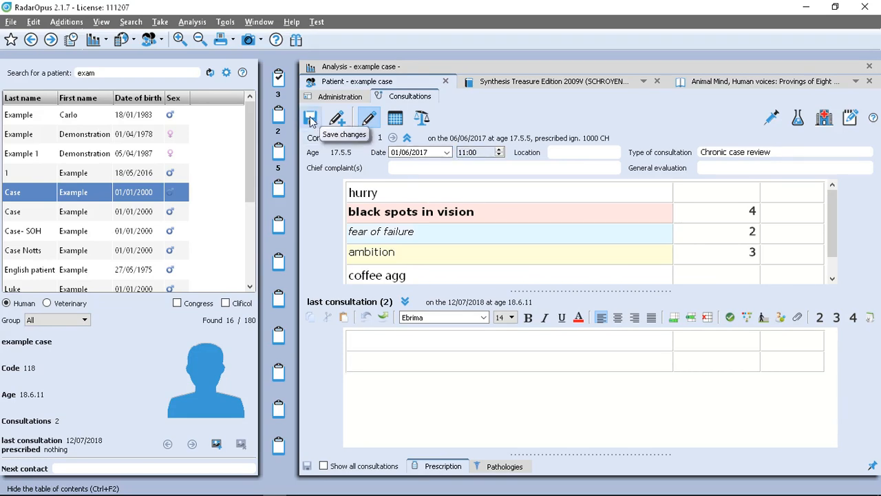
{"action": "left_click", "coordinate": [310, 117]}
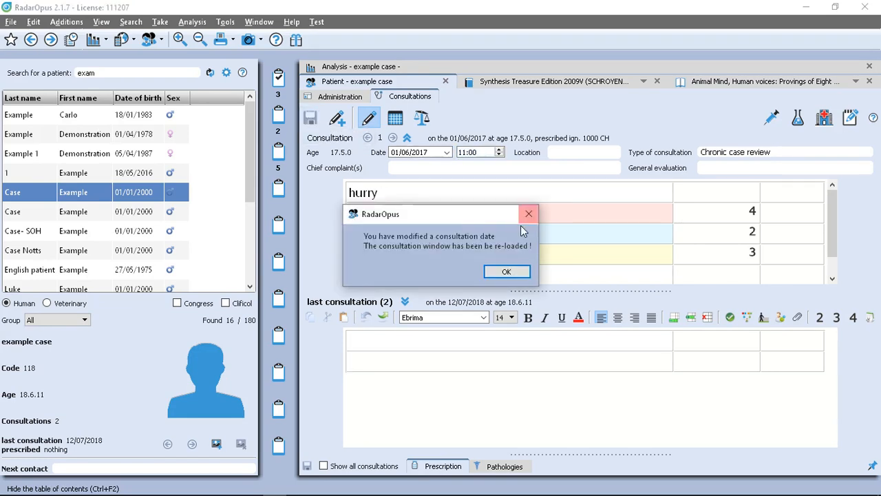
{"action": "left_click", "coordinate": [507, 271]}
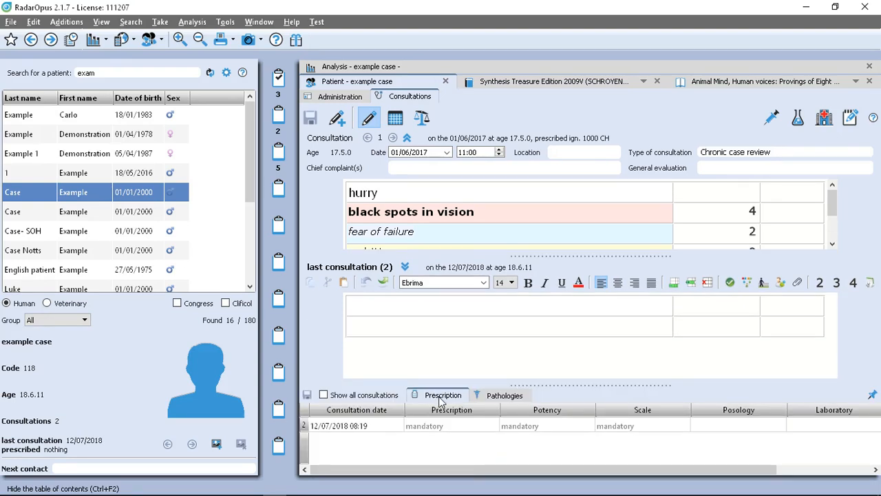
{"action": "mouse_move", "coordinate": [455, 405]}
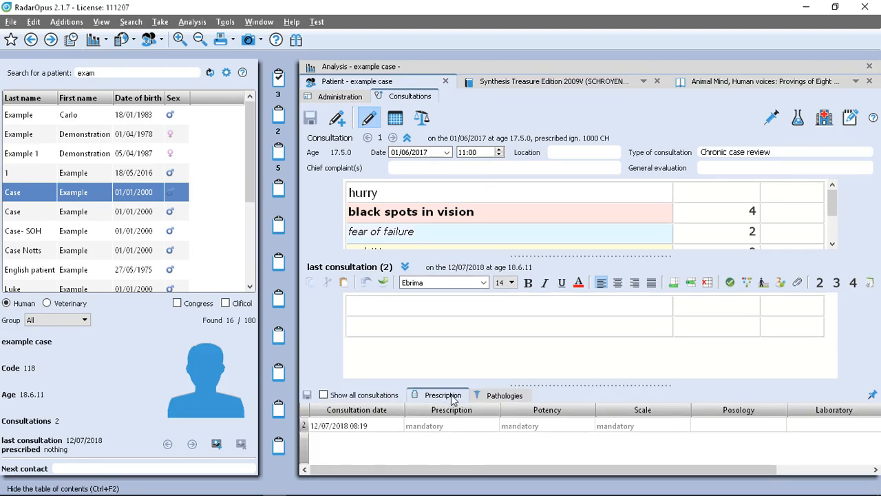
{"action": "mouse_move", "coordinate": [677, 399]}
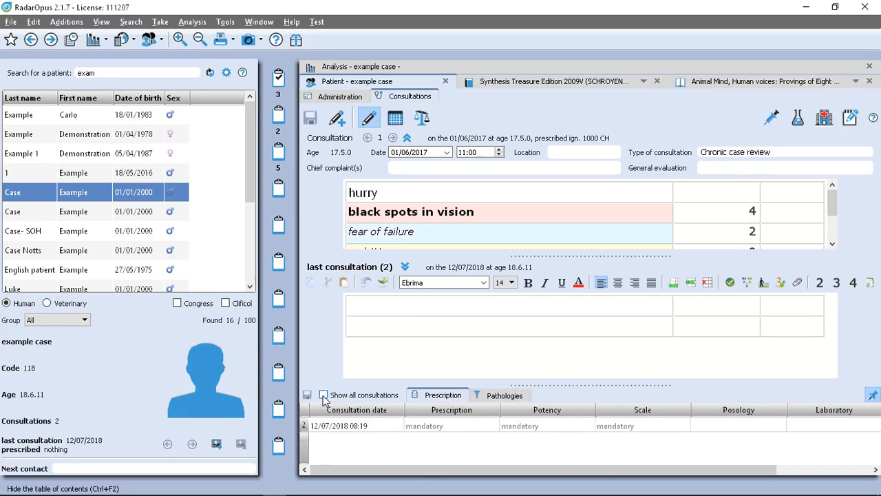
Tick 'Show all consultations' so the prescription table lists every consultation.
{"action": "left_click", "coordinate": [322, 394]}
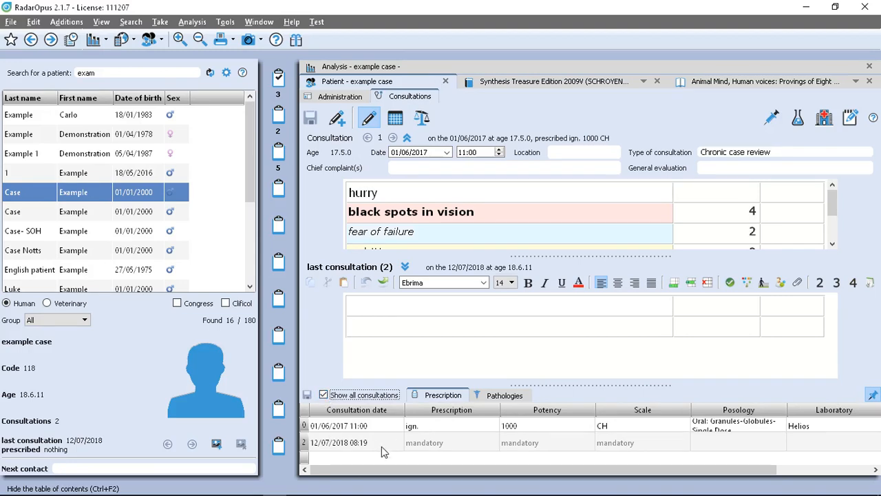
{"action": "mouse_move", "coordinate": [387, 457]}
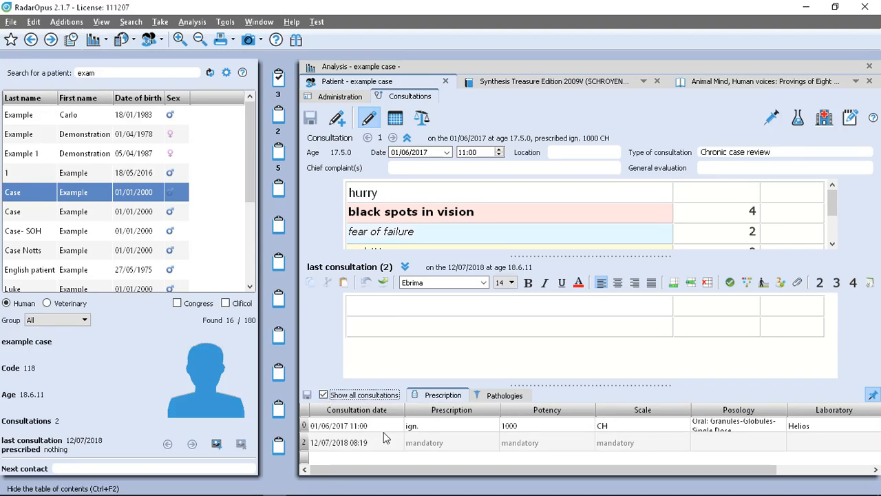
{"action": "mouse_move", "coordinate": [433, 429]}
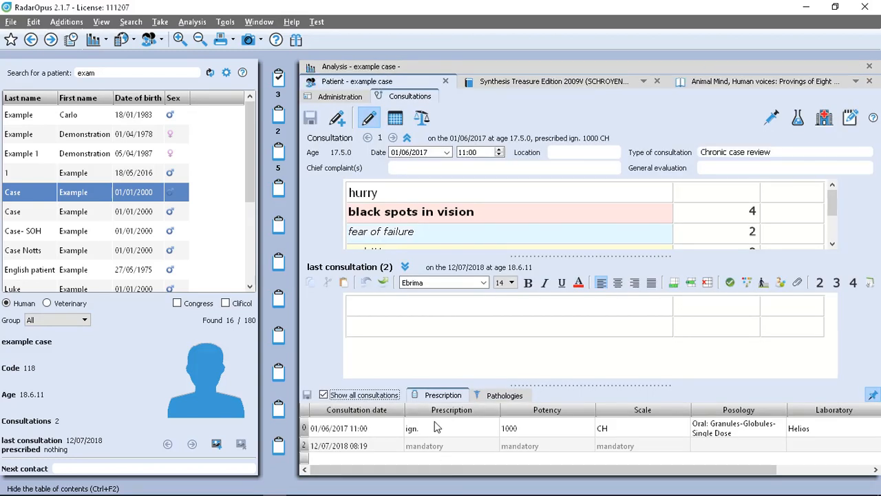
Set row 1 remedy to nux-v.; row 2 to ign. 1000, Oral Granules-Globules-Single Dose.
{"action": "left_click", "coordinate": [451, 428]}
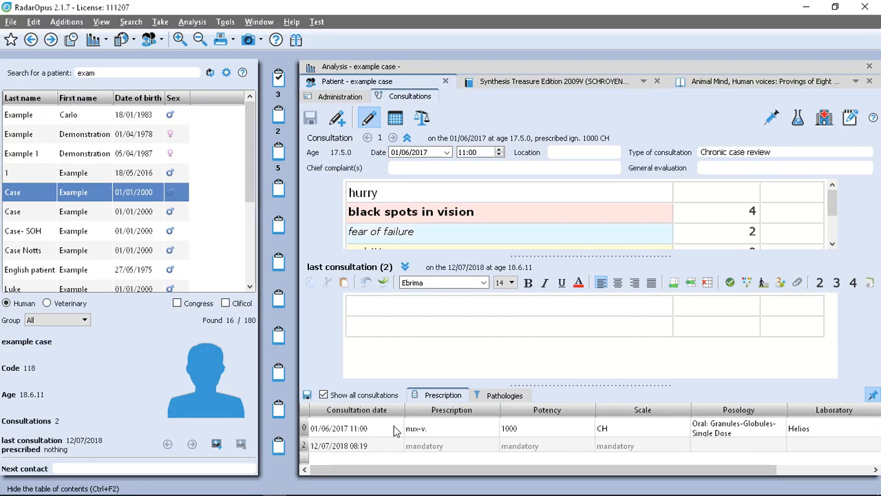
{"action": "mouse_move", "coordinate": [532, 429]}
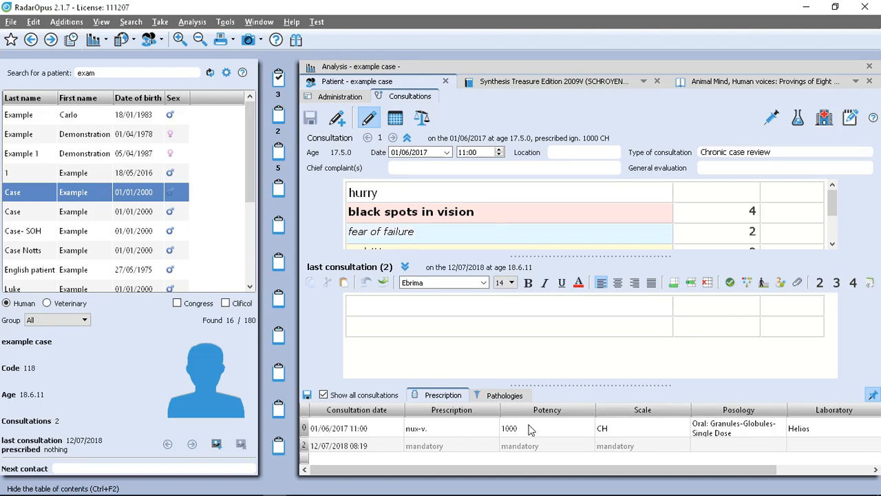
{"action": "mouse_move", "coordinate": [434, 449]}
{"action": "type", "text": "ign."}
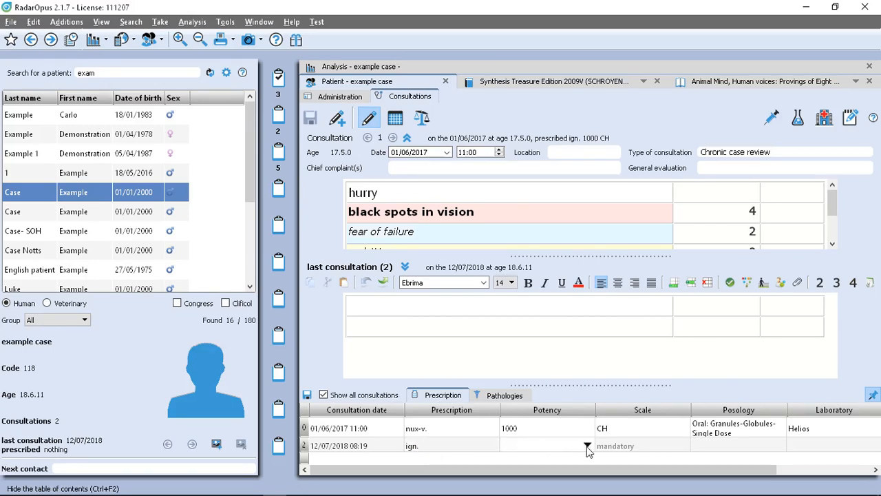
{"action": "left_click", "coordinate": [585, 446]}
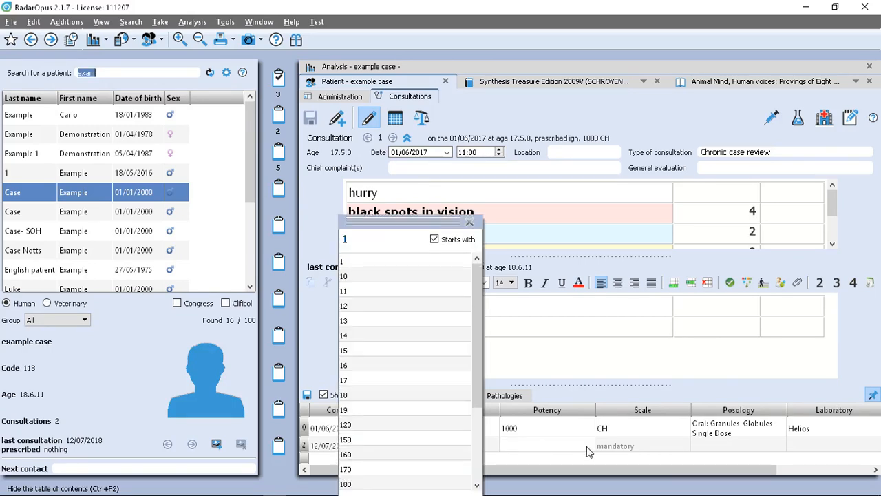
{"action": "type", "text": "1000"}
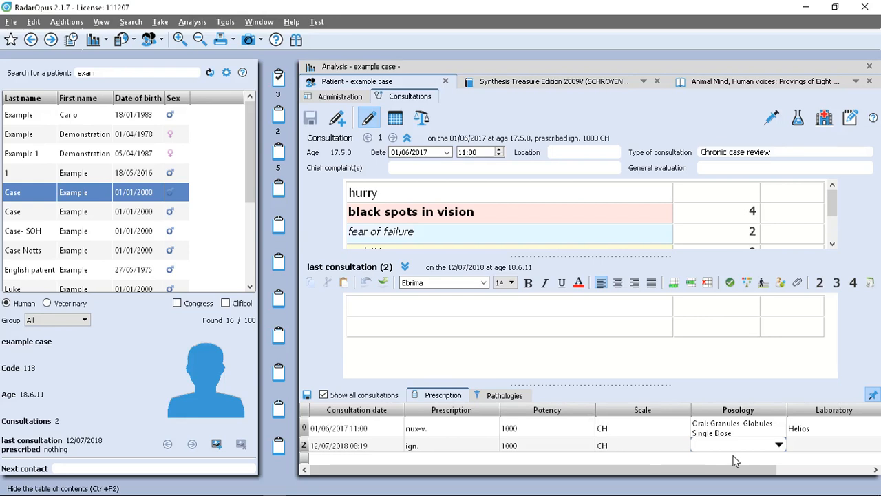
{"action": "left_click", "coordinate": [775, 444]}
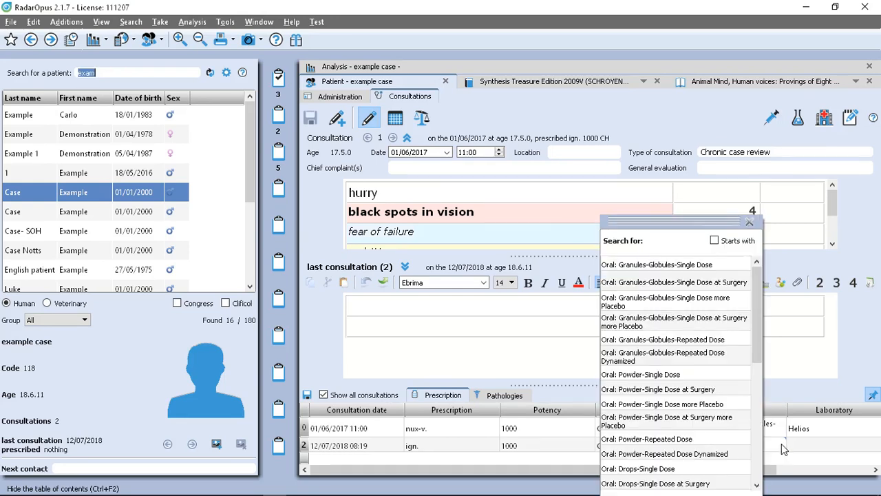
{"action": "left_click", "coordinate": [644, 265]}
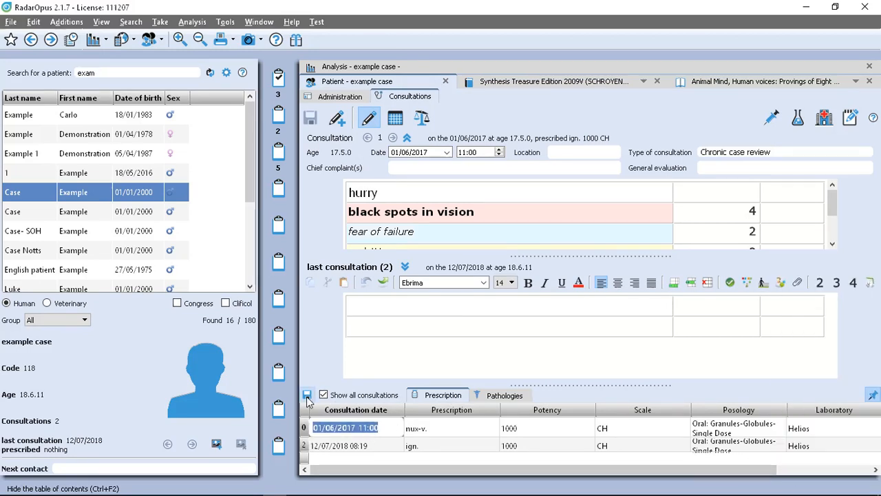
Save the prescriptions so 2017 reads nux-v. 1000 CH and 2018 reads ign. 1000 CH.
{"action": "left_click", "coordinate": [306, 394]}
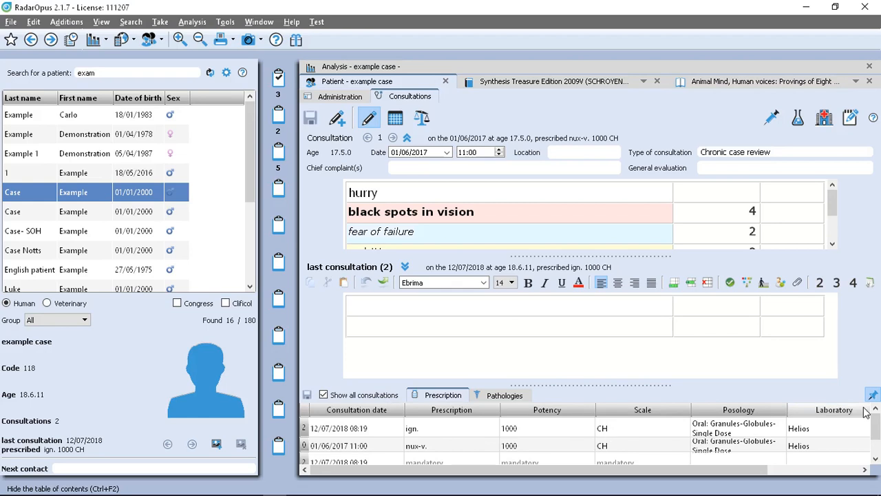
{"action": "mouse_move", "coordinate": [596, 394]}
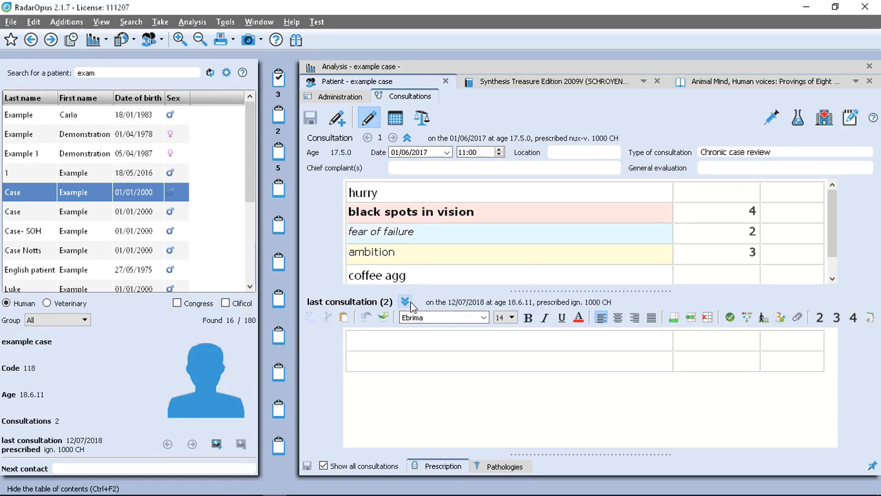
Change the last consultation's date from 12/07/2018 to 19 July 2018.
{"action": "left_click", "coordinate": [404, 302]}
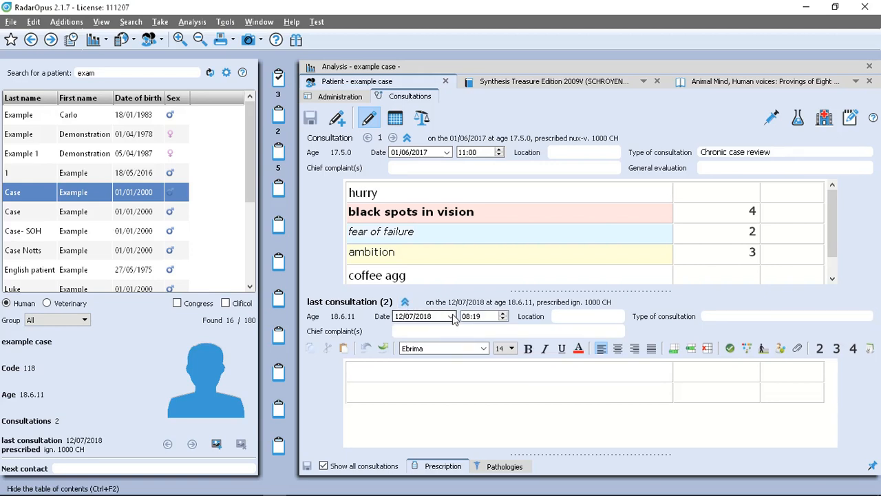
{"action": "left_click", "coordinate": [454, 316]}
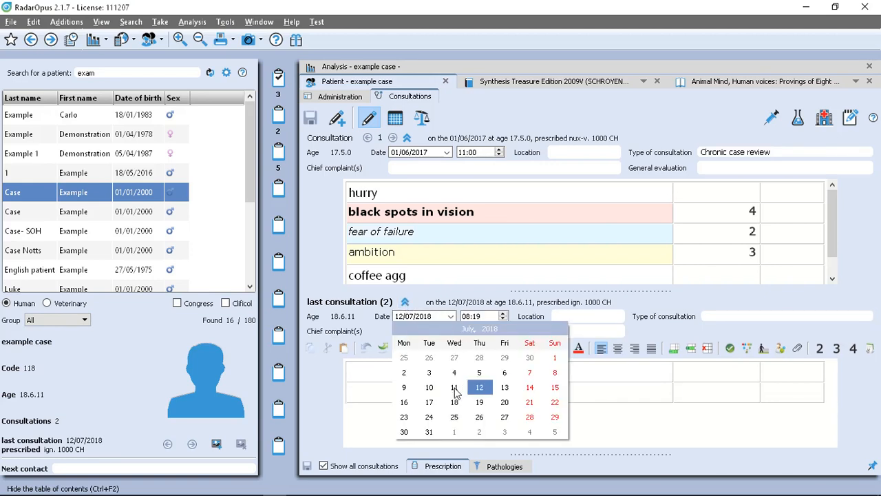
{"action": "left_click", "coordinate": [479, 402]}
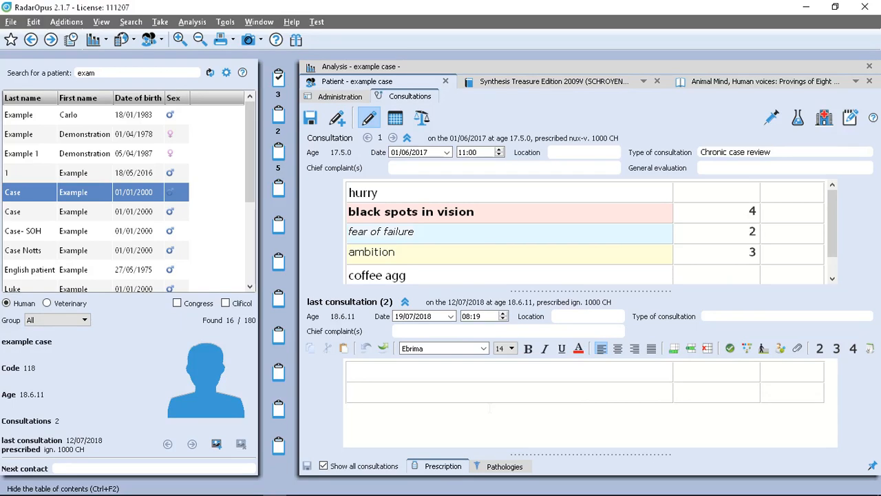